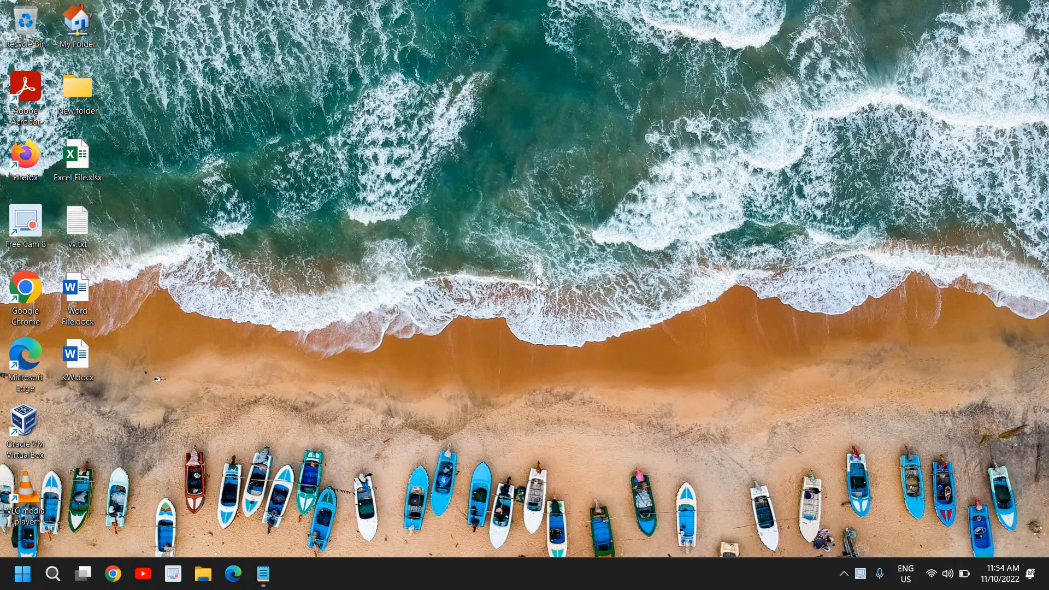
mouse_move(545, 273)
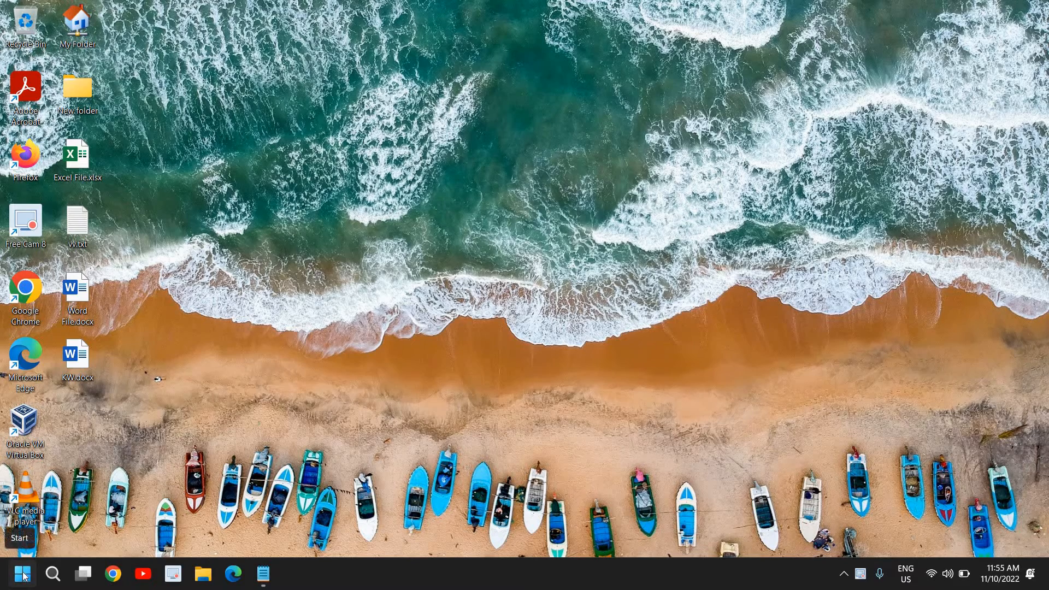
Bring up the Run dialog from the Start button's quick-link menu
right_click(21, 573)
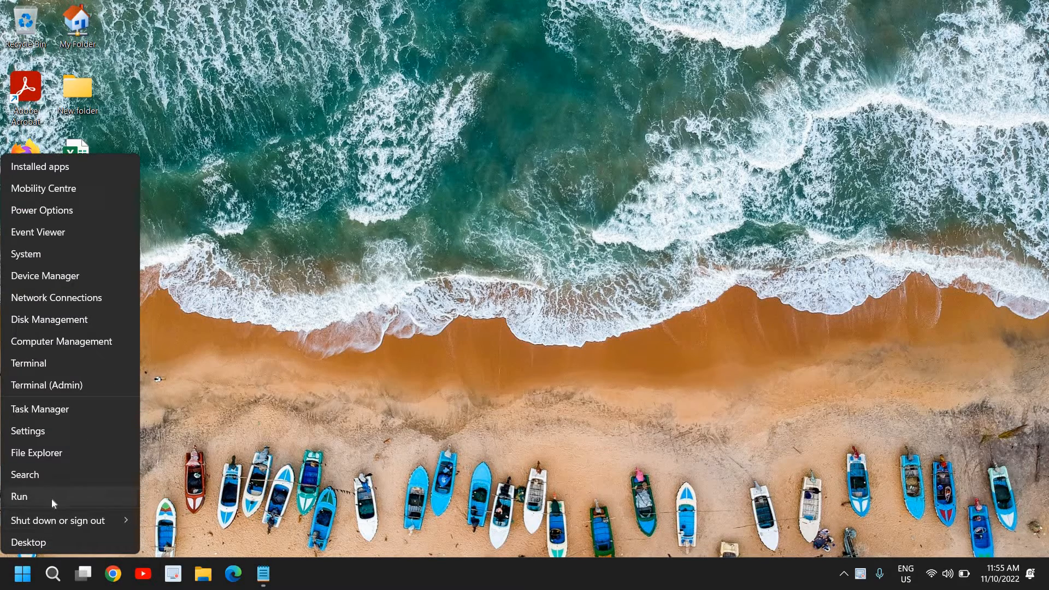
left_click(18, 496)
type("%localappdata%")
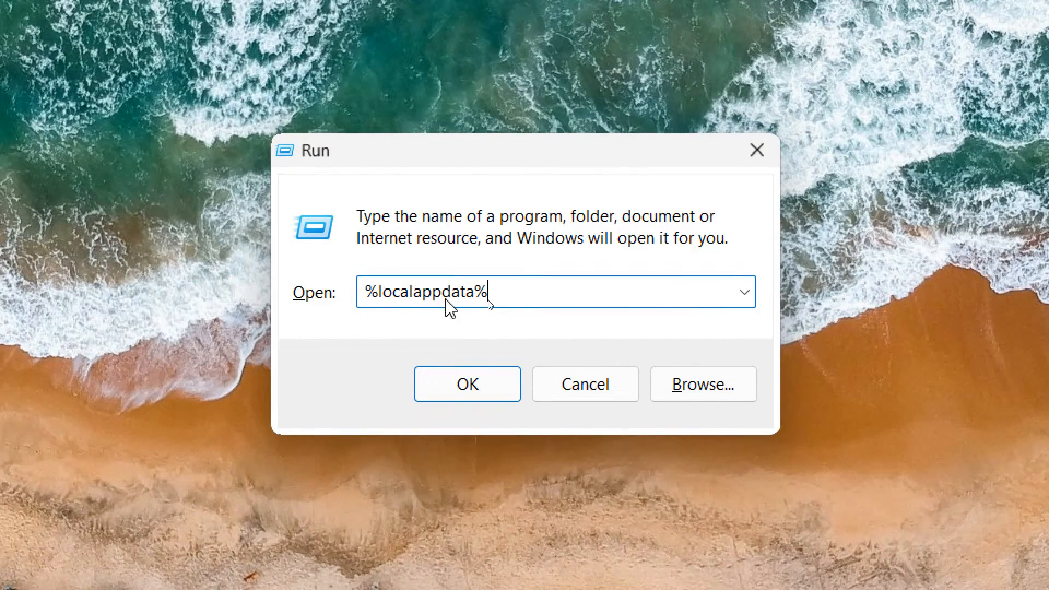
mouse_move(508, 305)
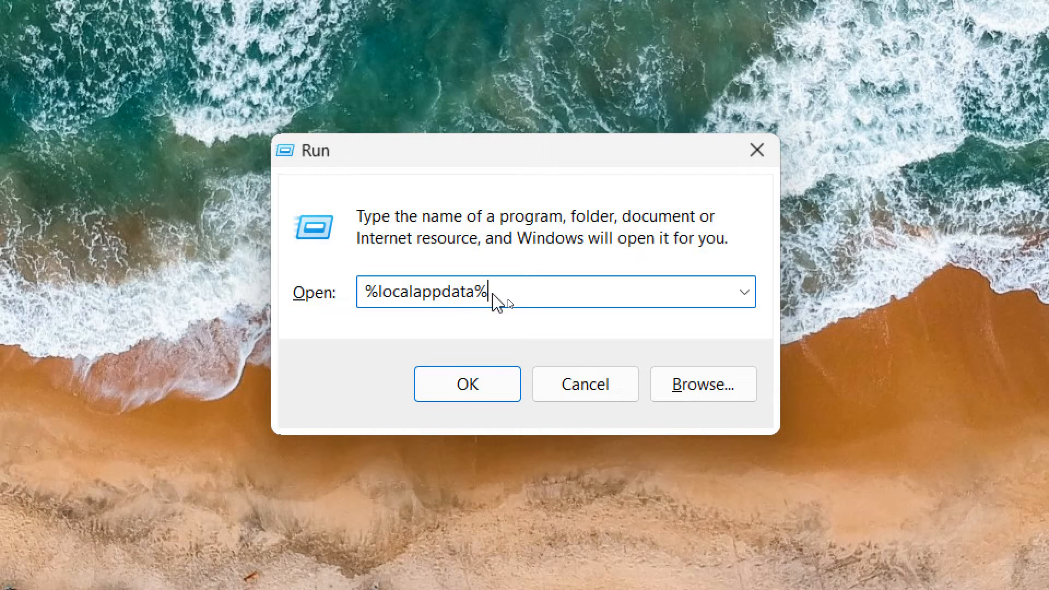
mouse_move(527, 315)
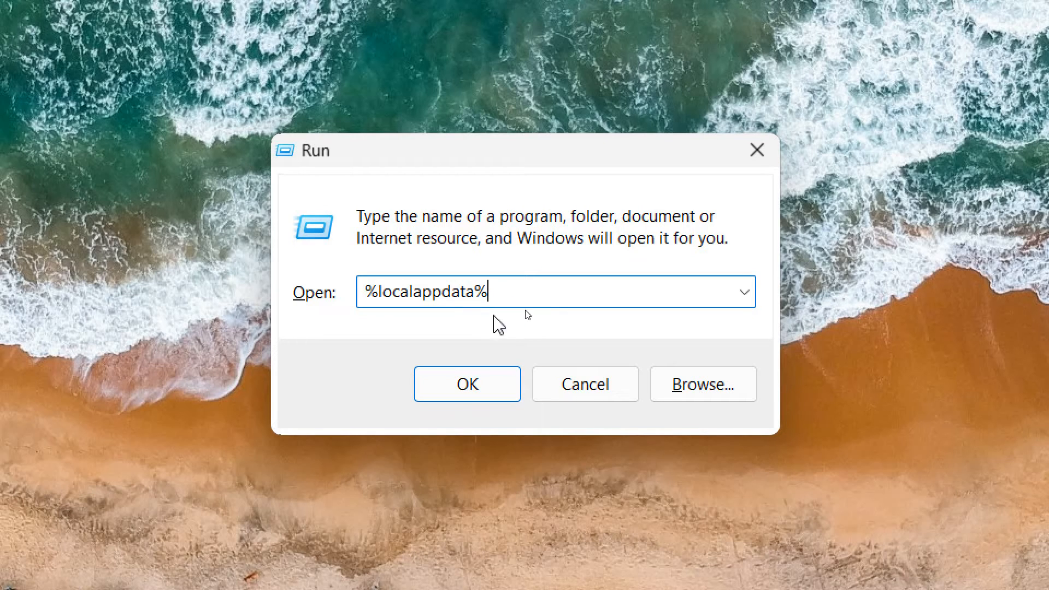
mouse_move(415, 311)
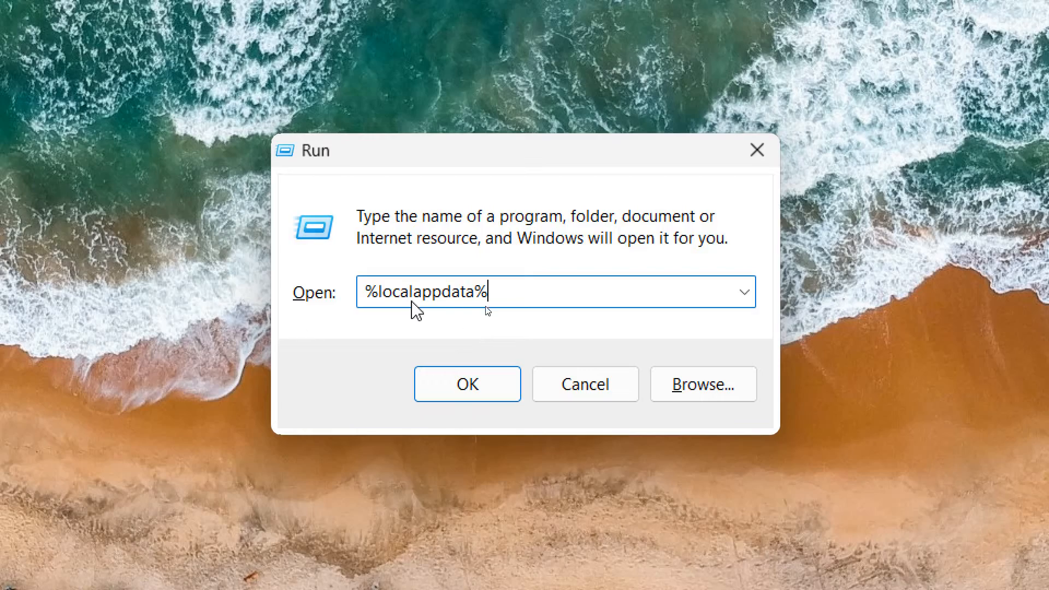
mouse_move(325, 152)
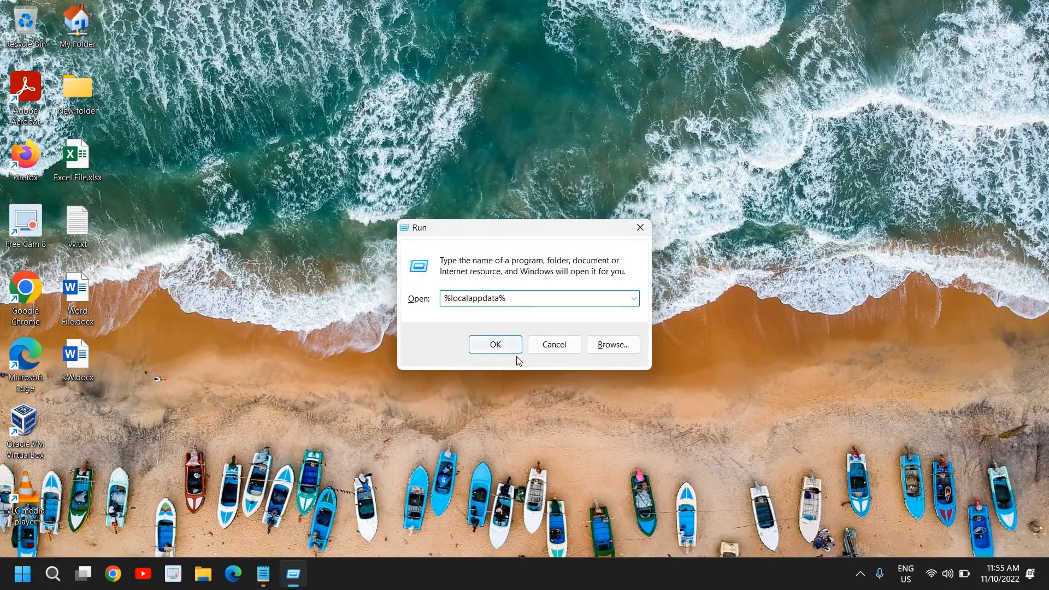
Open AppData\Local in a maximized Explorer window and select the Rufus folder
left_click(494, 345)
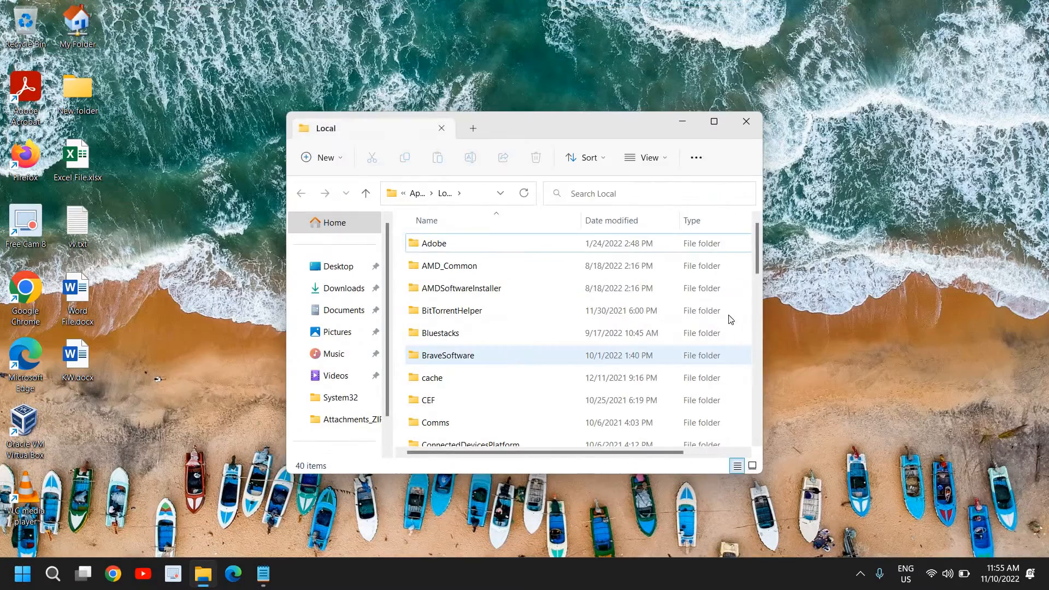
left_click(714, 122)
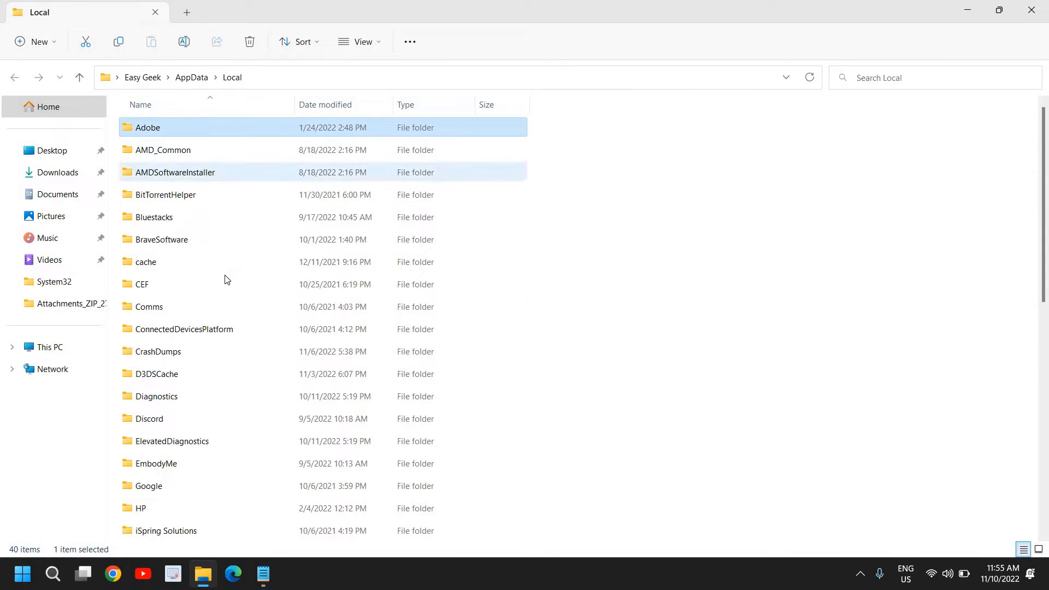
scroll("down", 3)
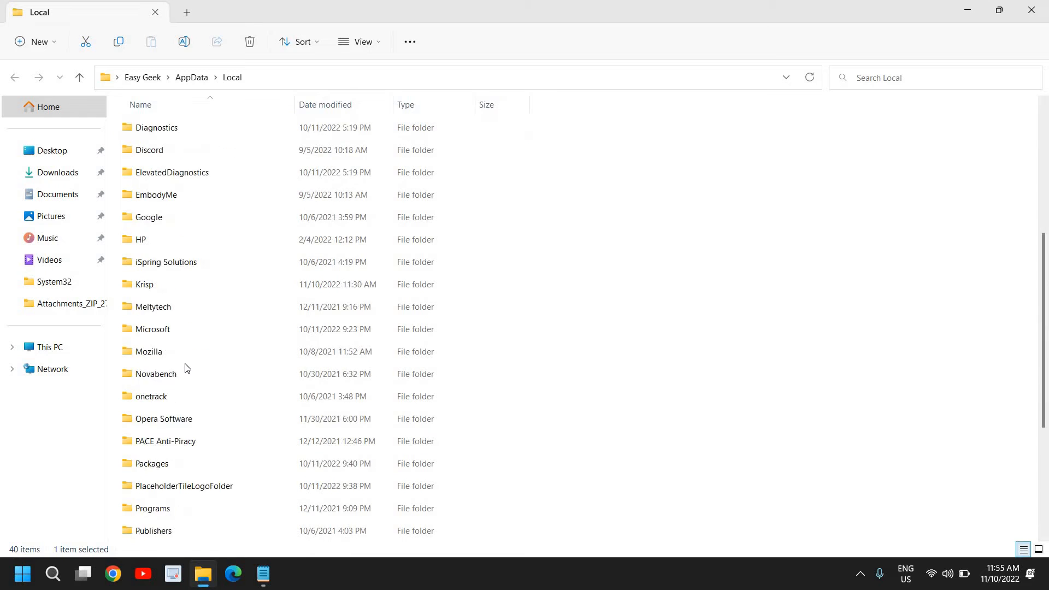
scroll("down", 3)
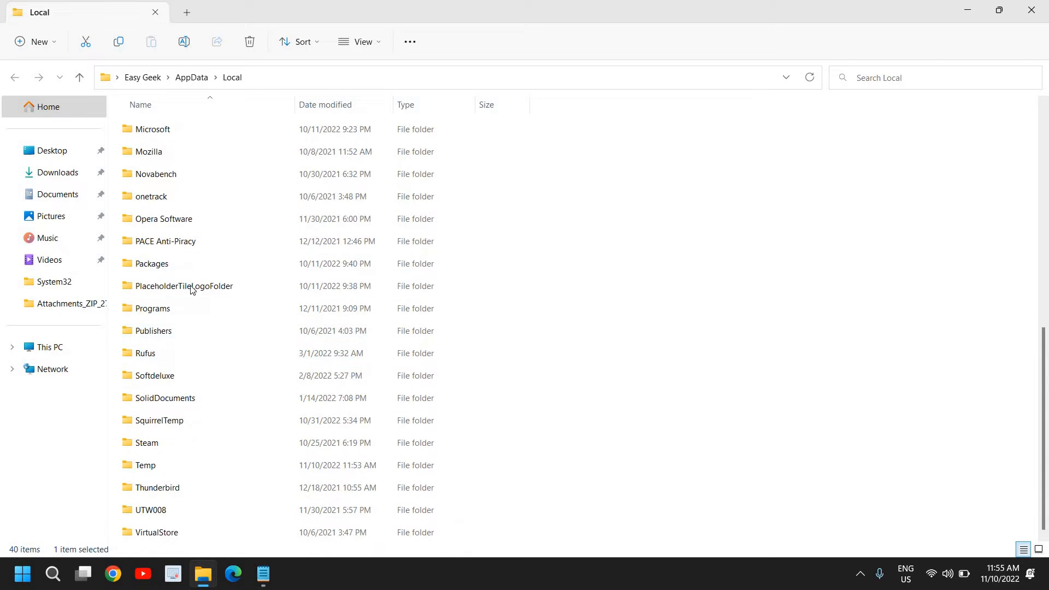
left_click(146, 353)
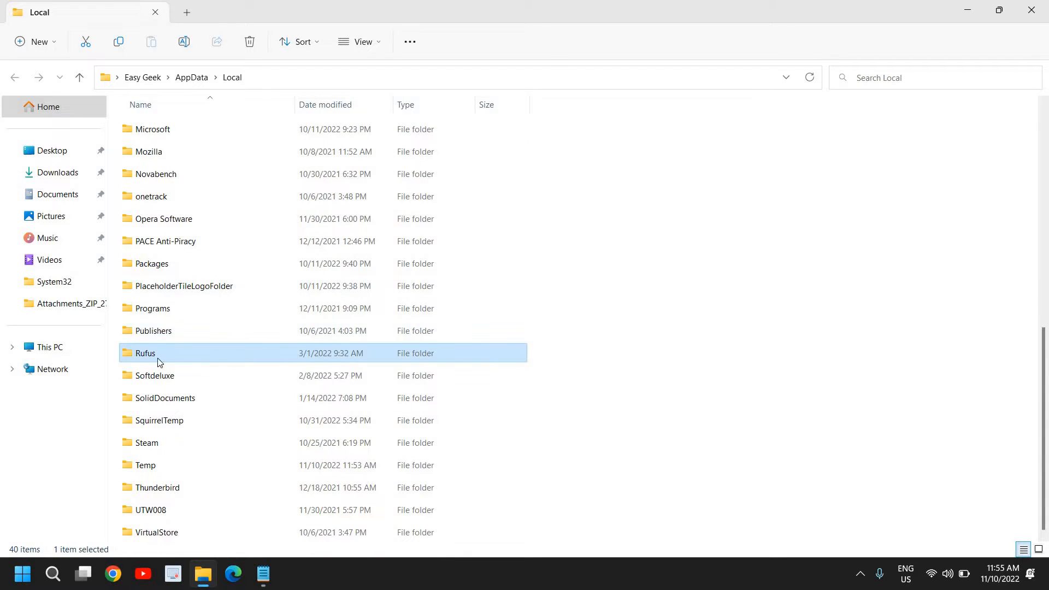
mouse_move(160, 353)
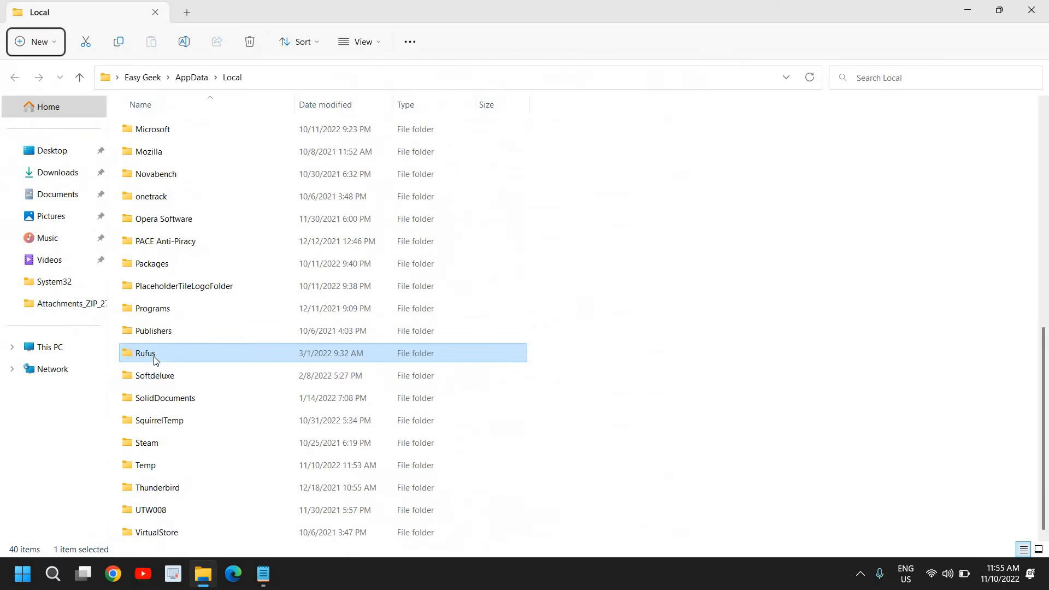
mouse_move(738, 76)
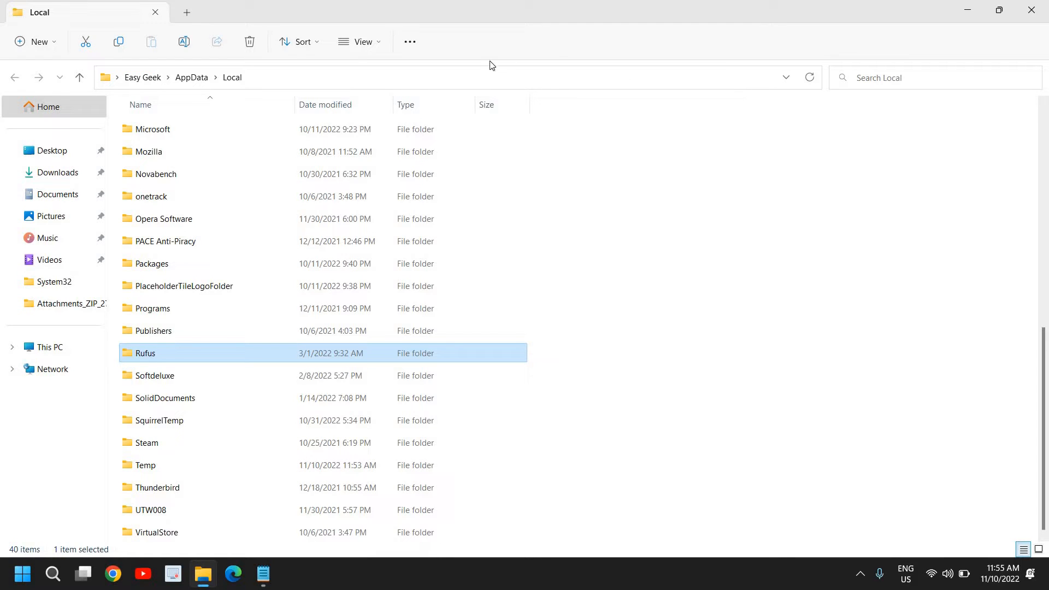
Permanently delete the Rufus folder, confirming with Yes
left_click(250, 42)
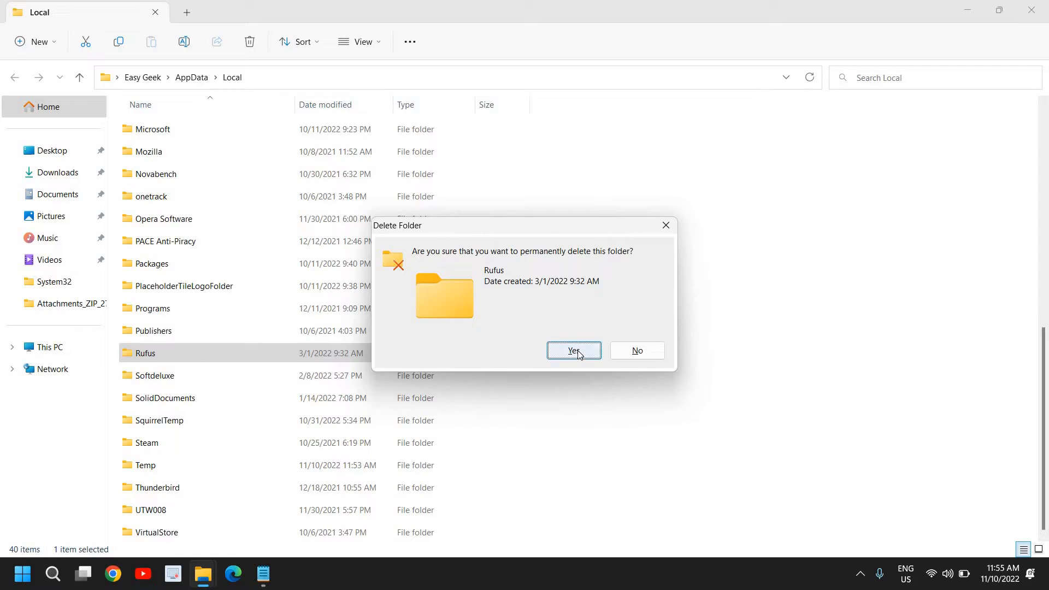
left_click(574, 351)
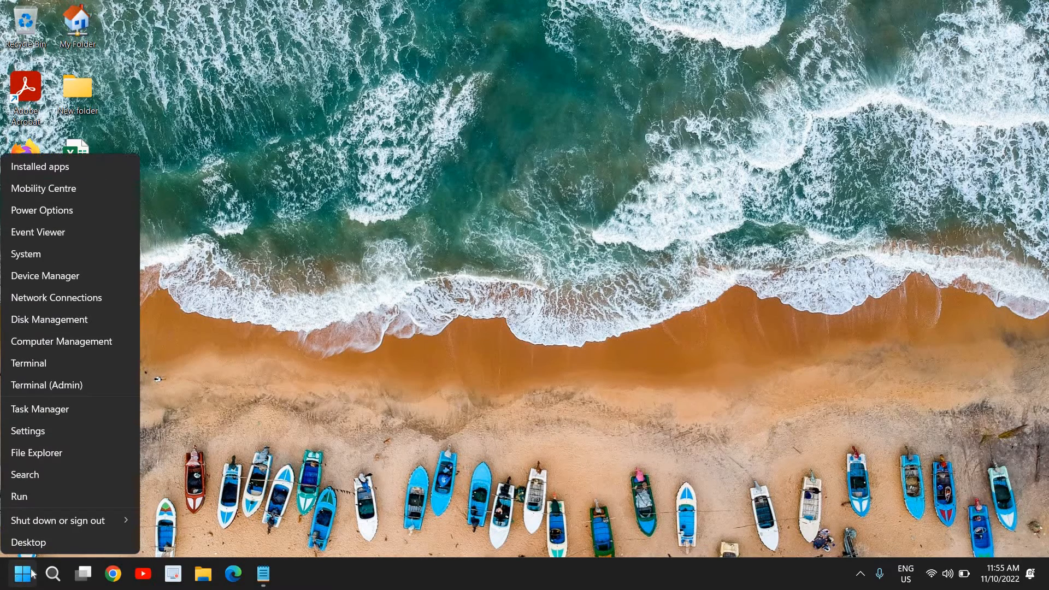
mouse_move(19, 496)
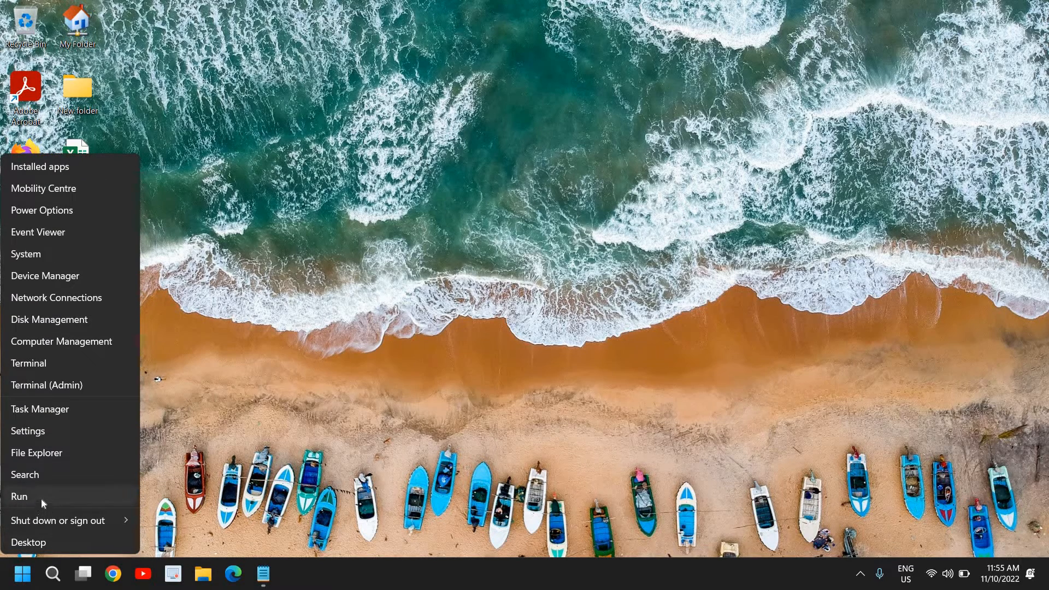
Reopen Run and replace the old path with the ncpa.cpl command
left_click(19, 496)
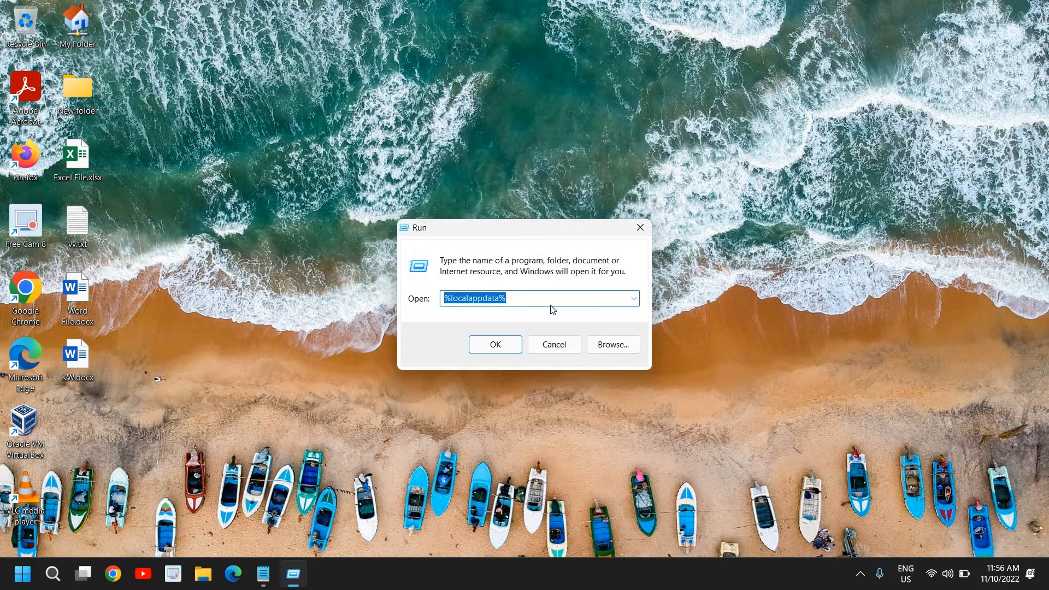
left_click(538, 297)
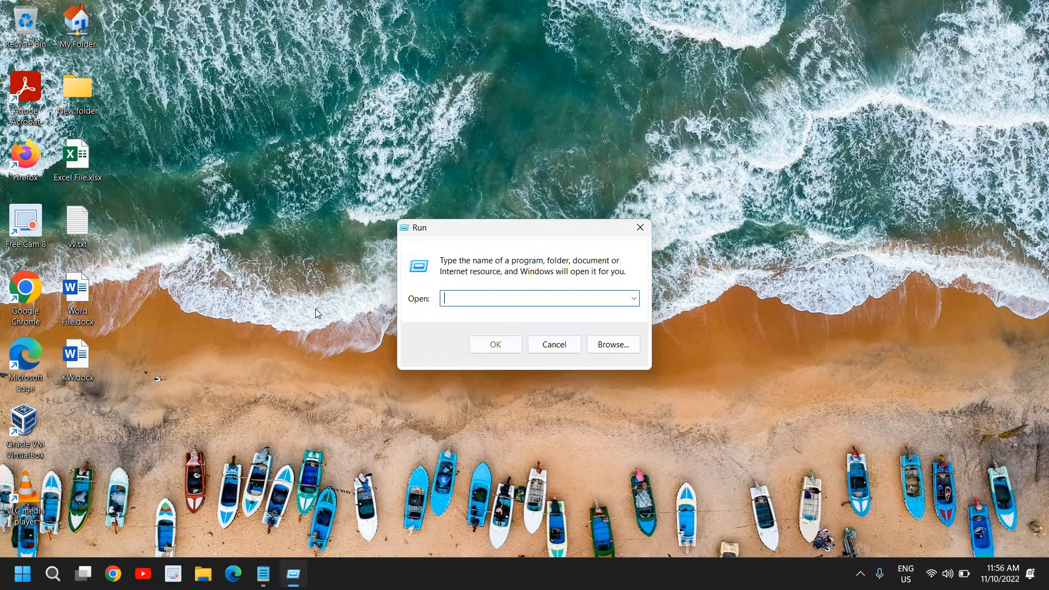
type("n")
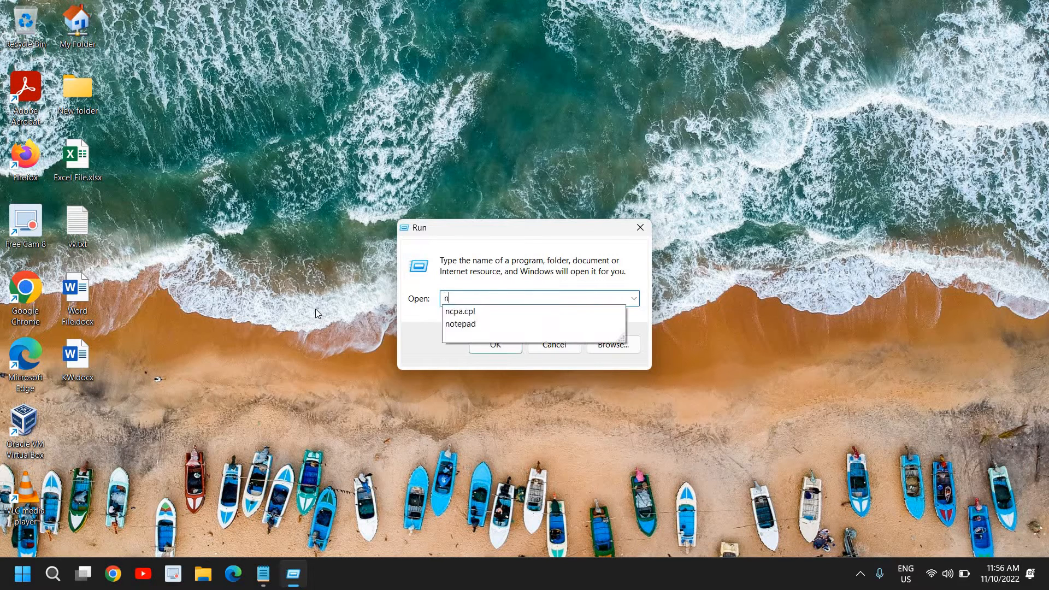
type("cpa.cpl")
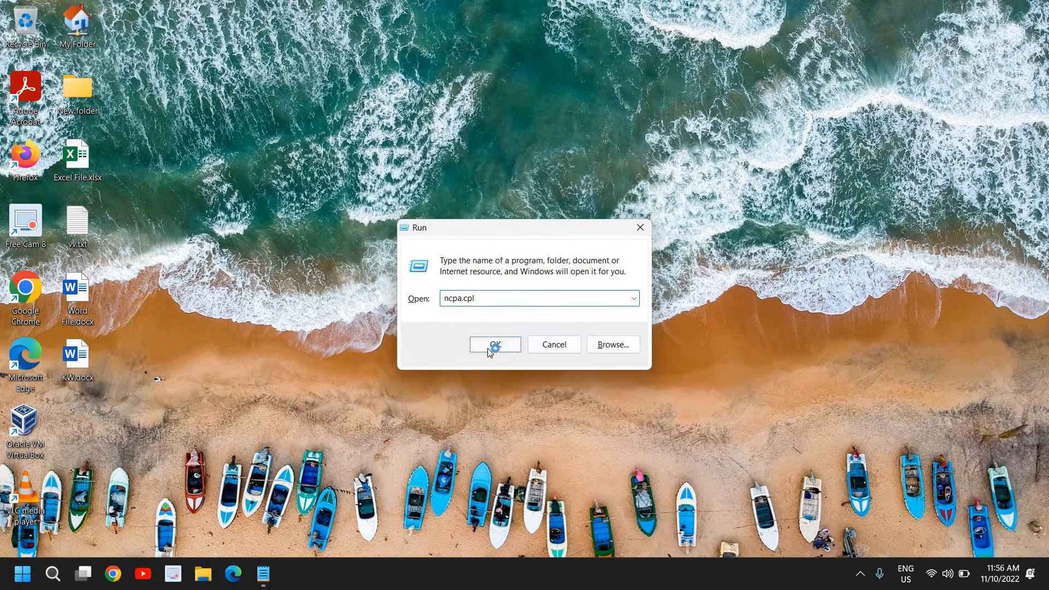
Launch Network Connections, open the WiFi adapter's Properties and select Internet Protocol Version 4 (TCP/IPv4)
left_click(494, 344)
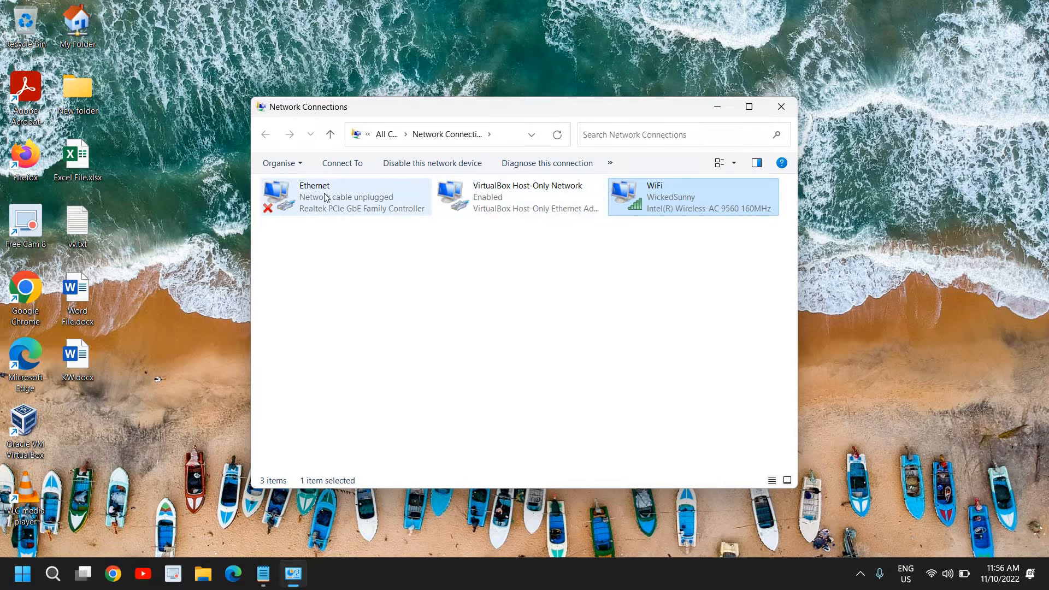
left_click(344, 197)
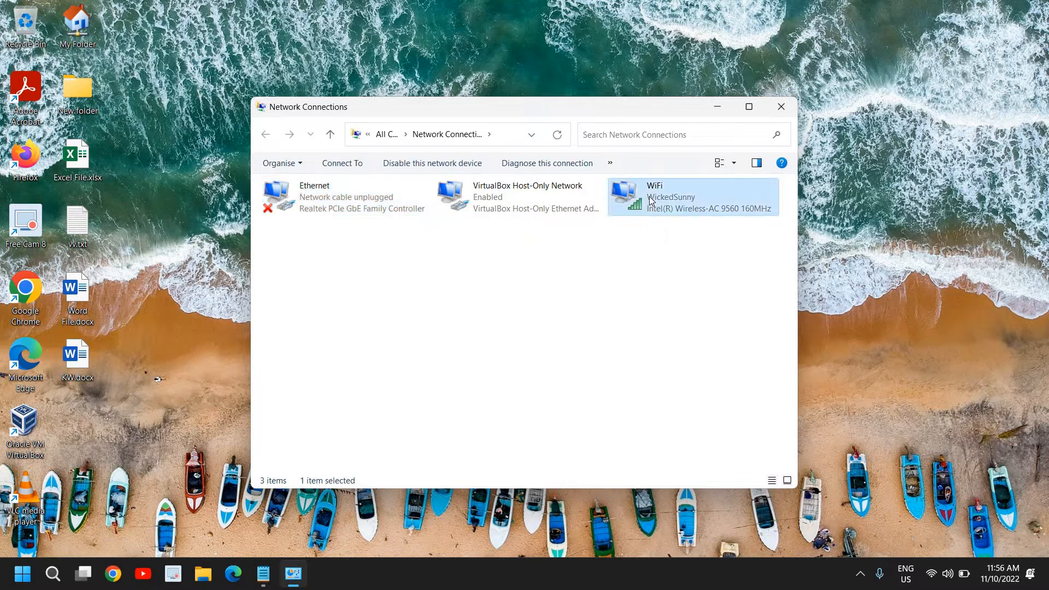
right_click(649, 201)
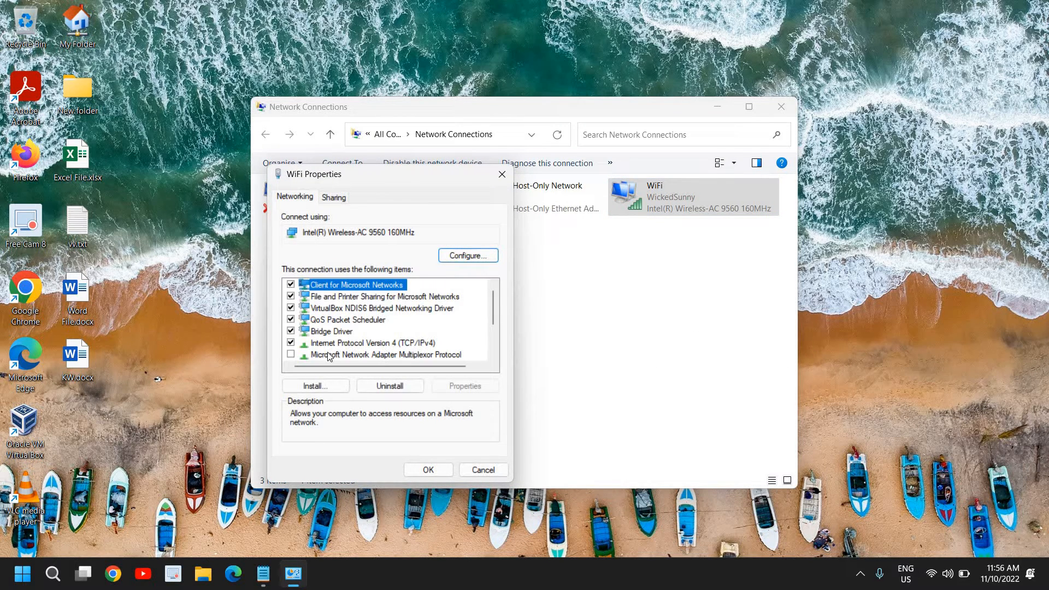
left_click(372, 342)
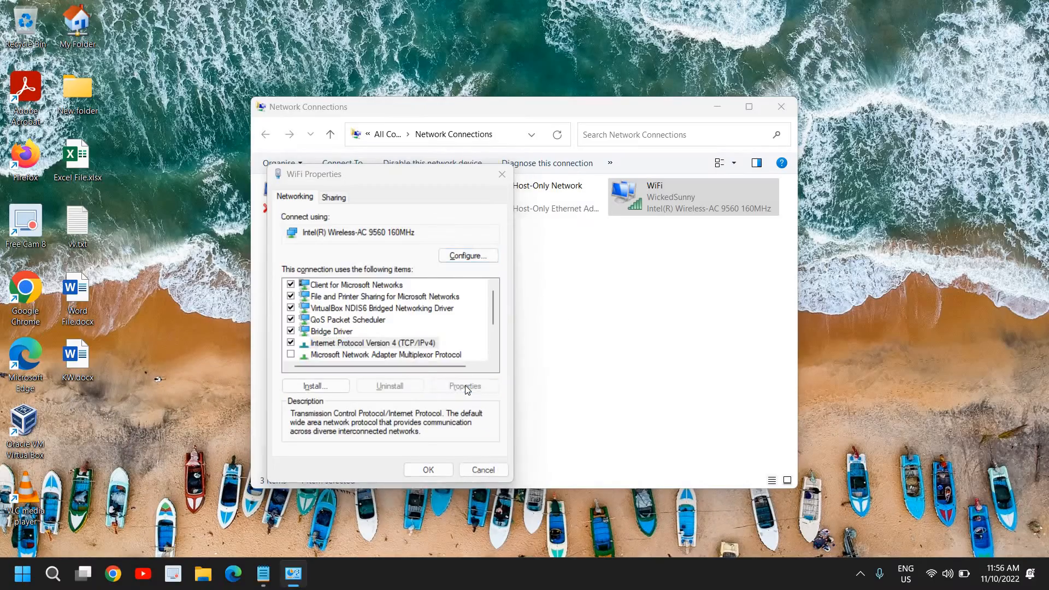
In IPv4 properties, enter 8.8.8.8 as preferred and 8.8.4.4 as alternative DNS server
left_click(465, 386)
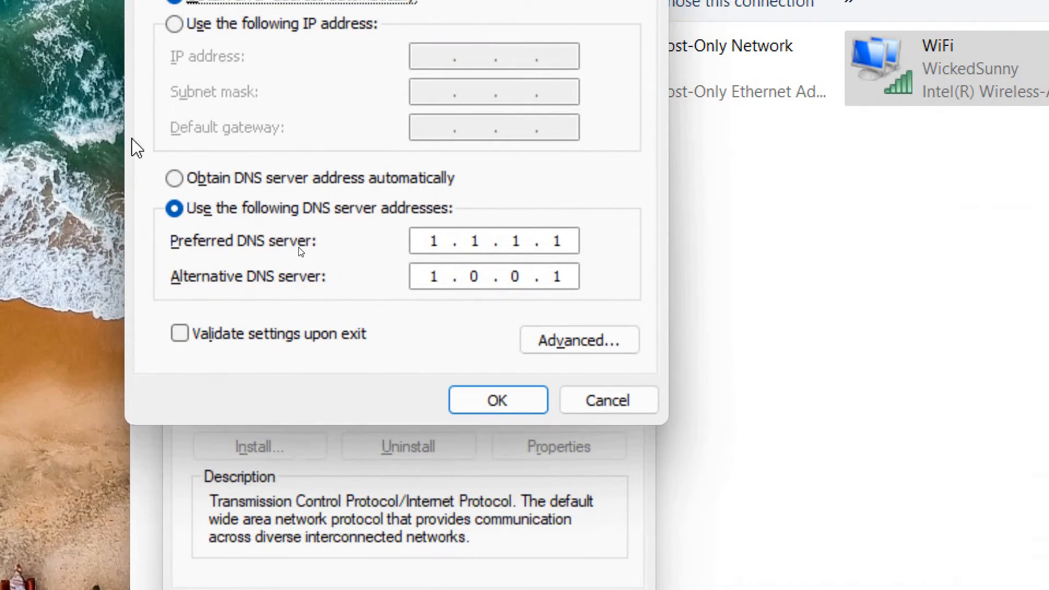
mouse_move(231, 187)
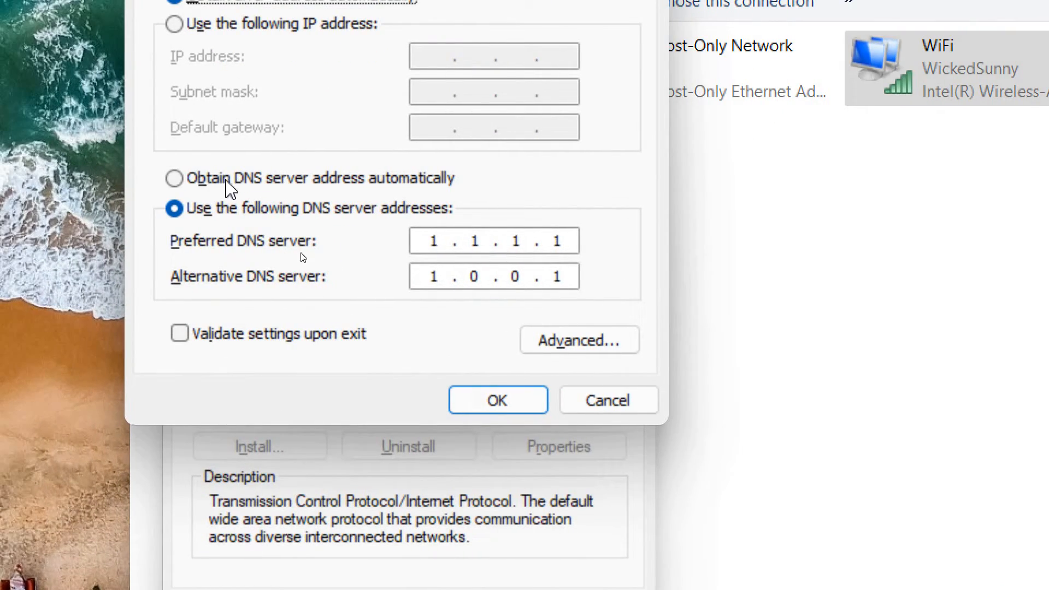
mouse_move(408, 190)
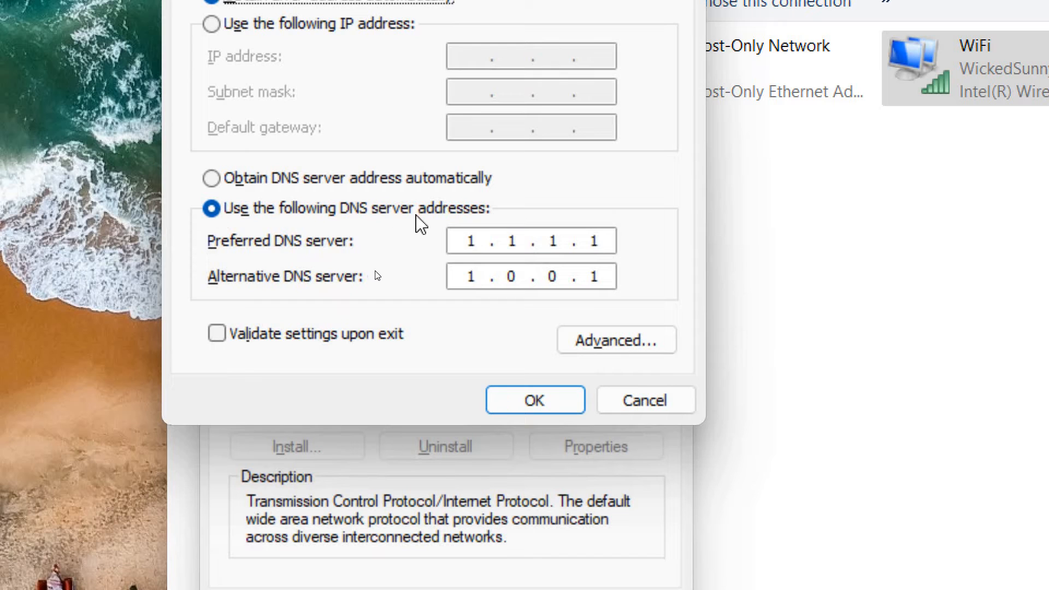
mouse_move(545, 324)
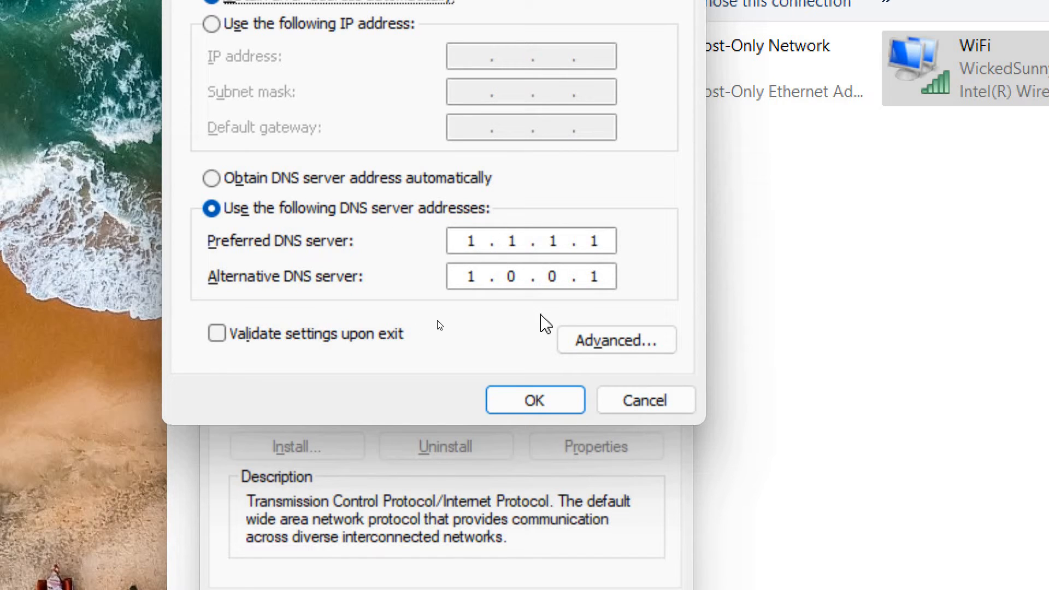
mouse_move(374, 328)
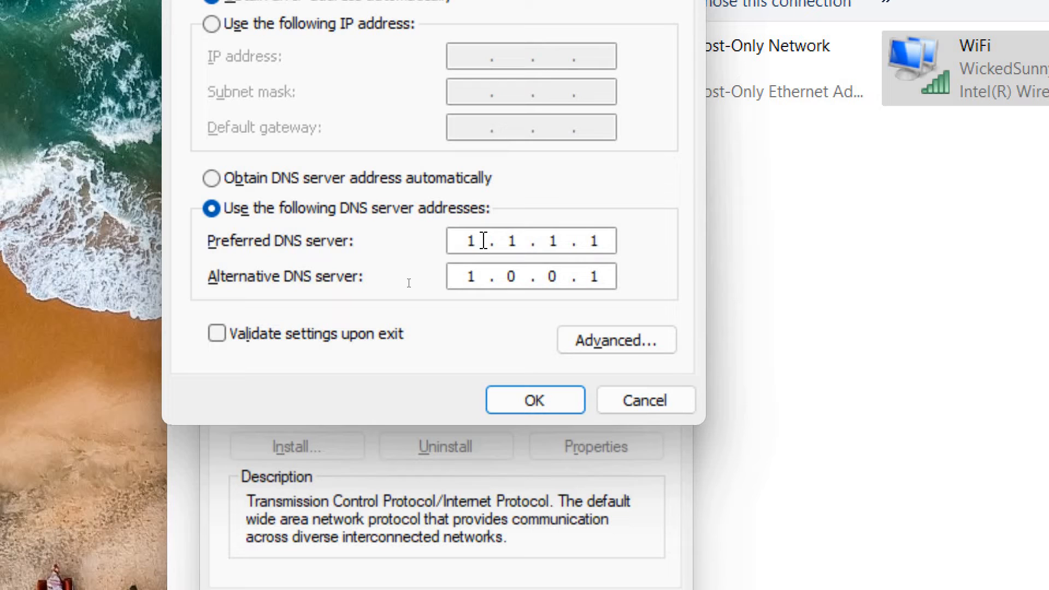
type("8 .")
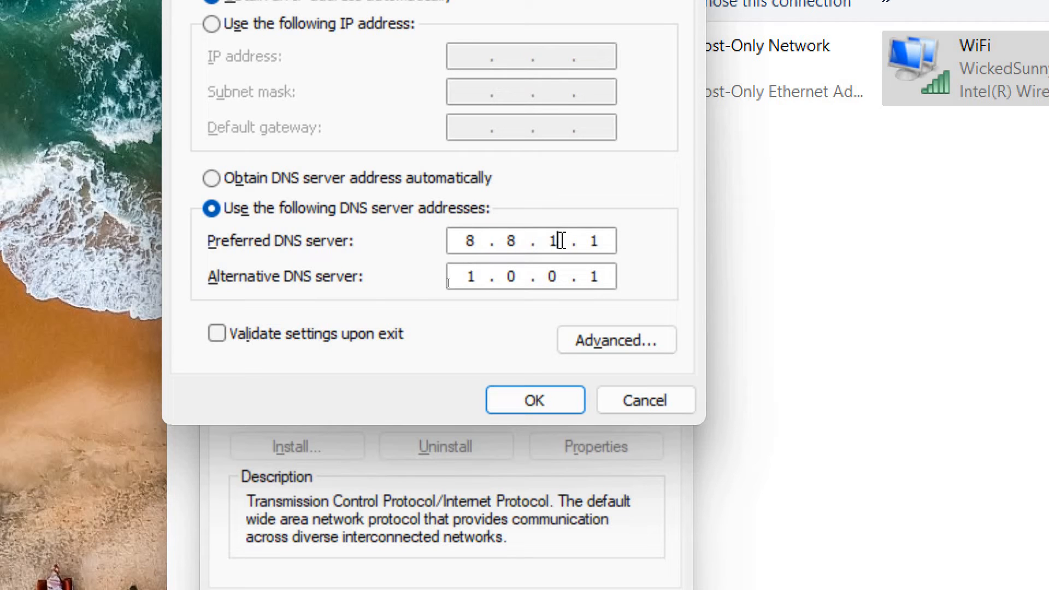
type("8")
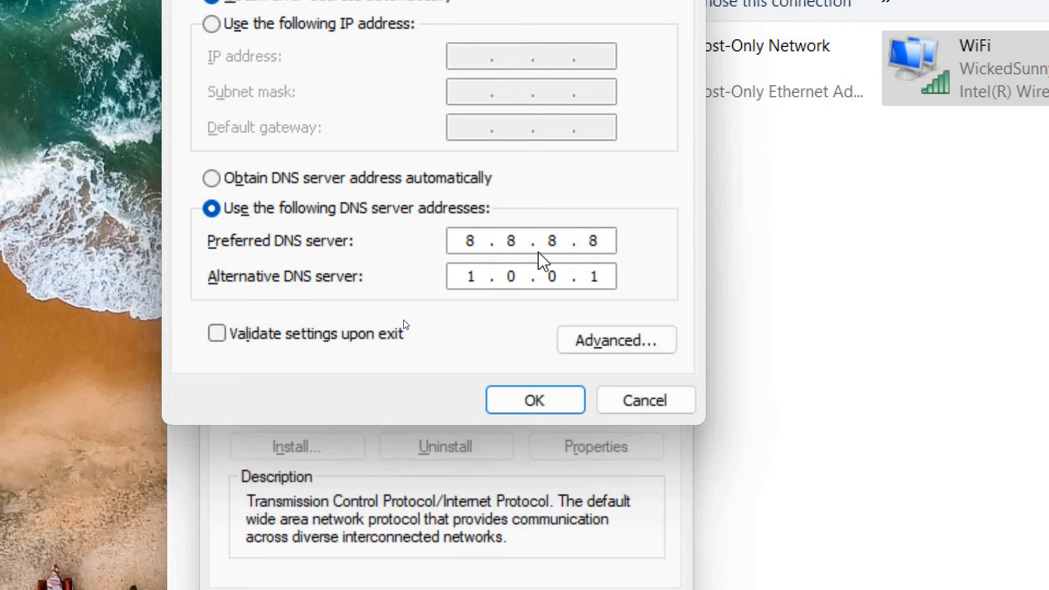
type("8.8.4.4")
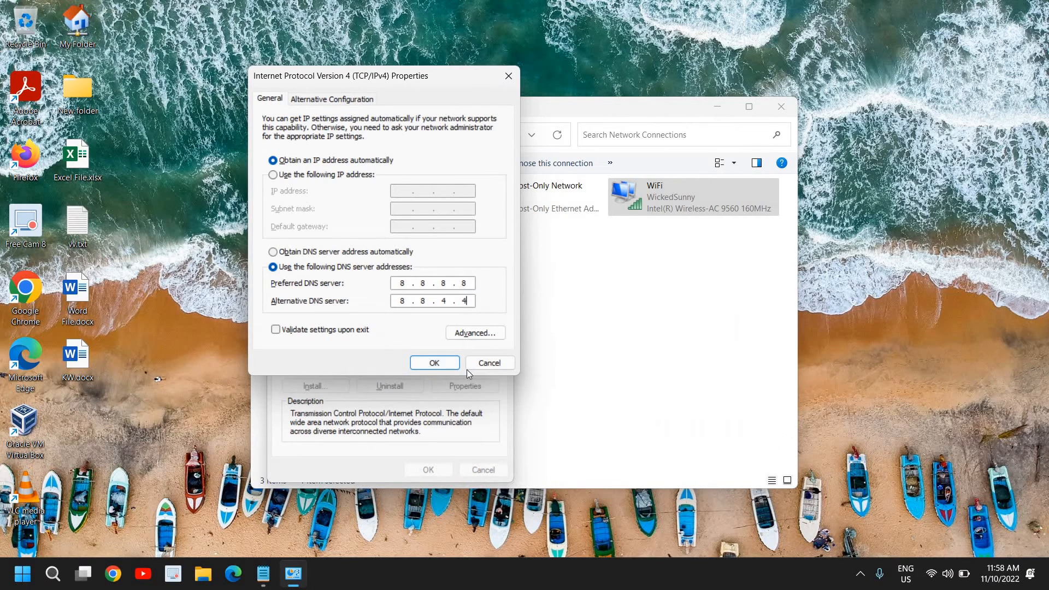
Save the new DNS settings with OK and close the Chrome window
left_click(433, 362)
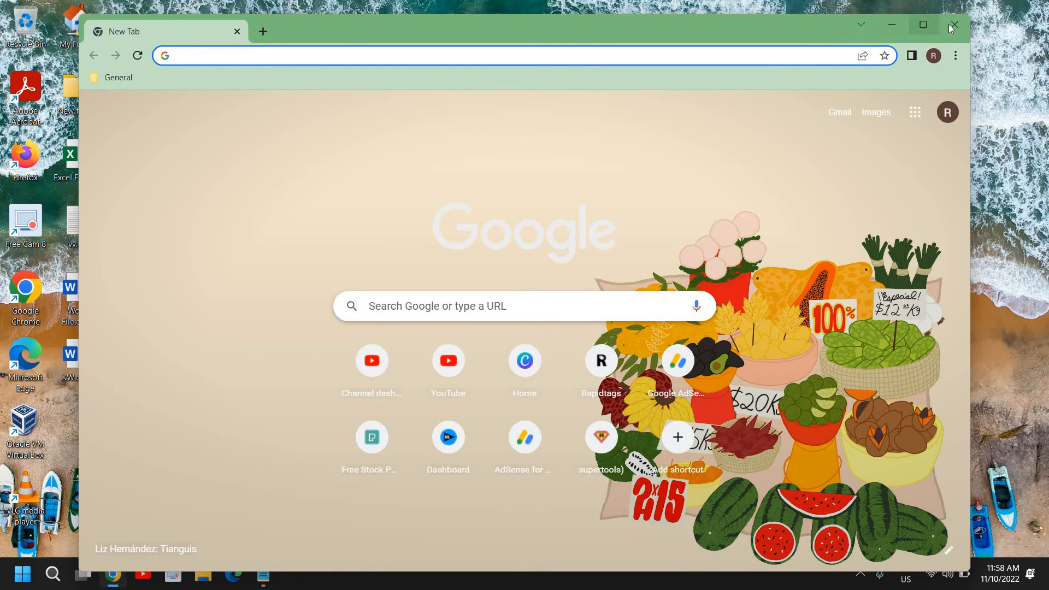
left_click(954, 25)
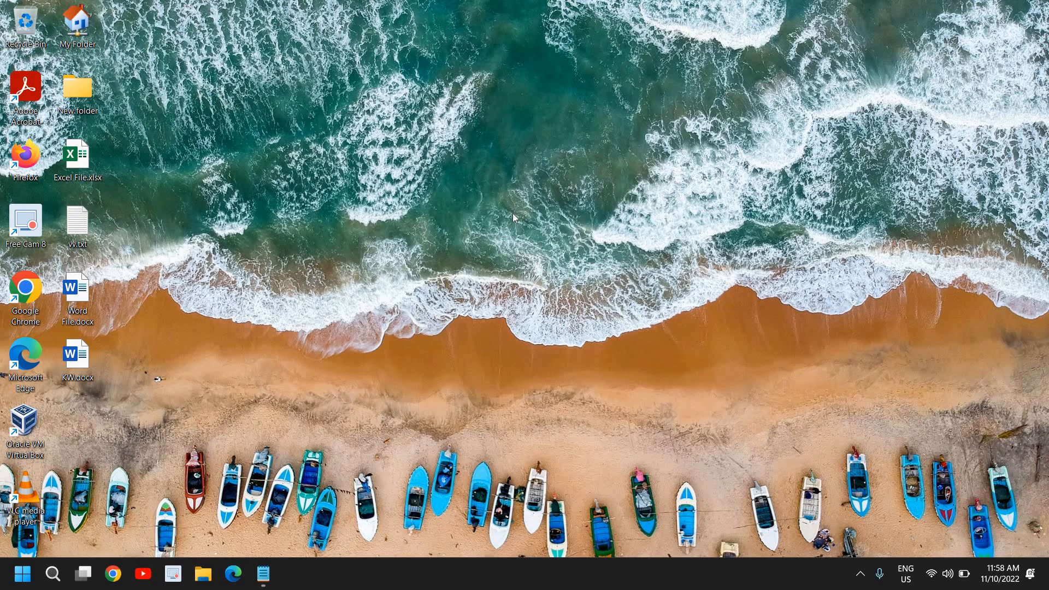